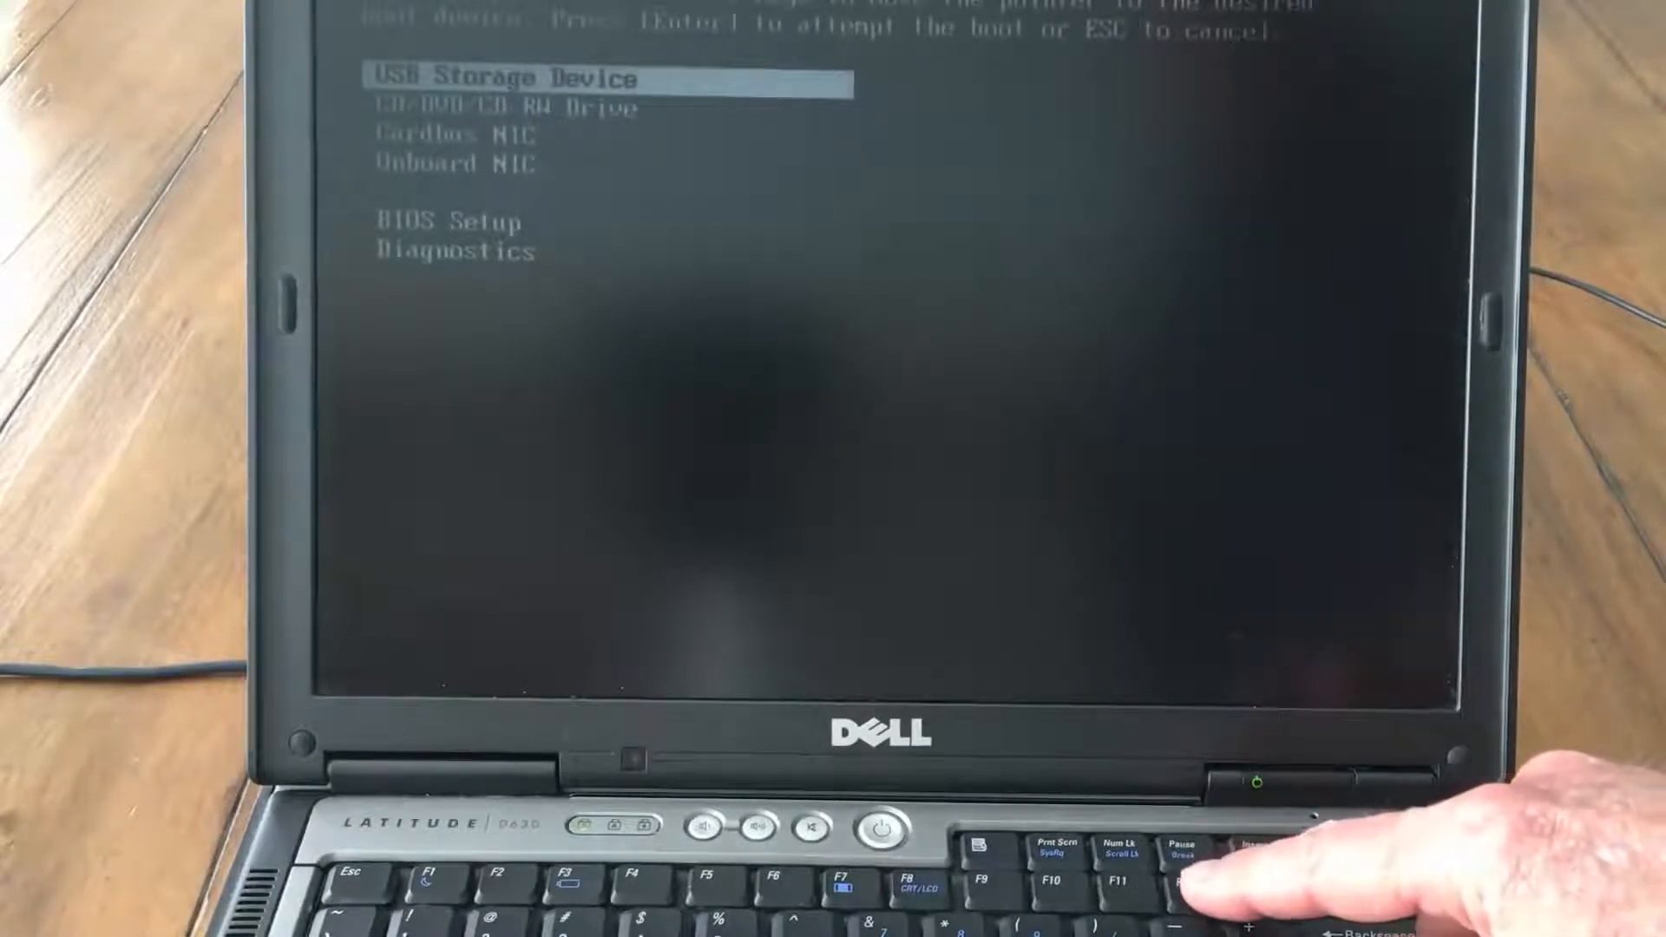
# Move the boot selection with the arrow keys toward the USB Storage Device entry.
pyautogui.press('Down')
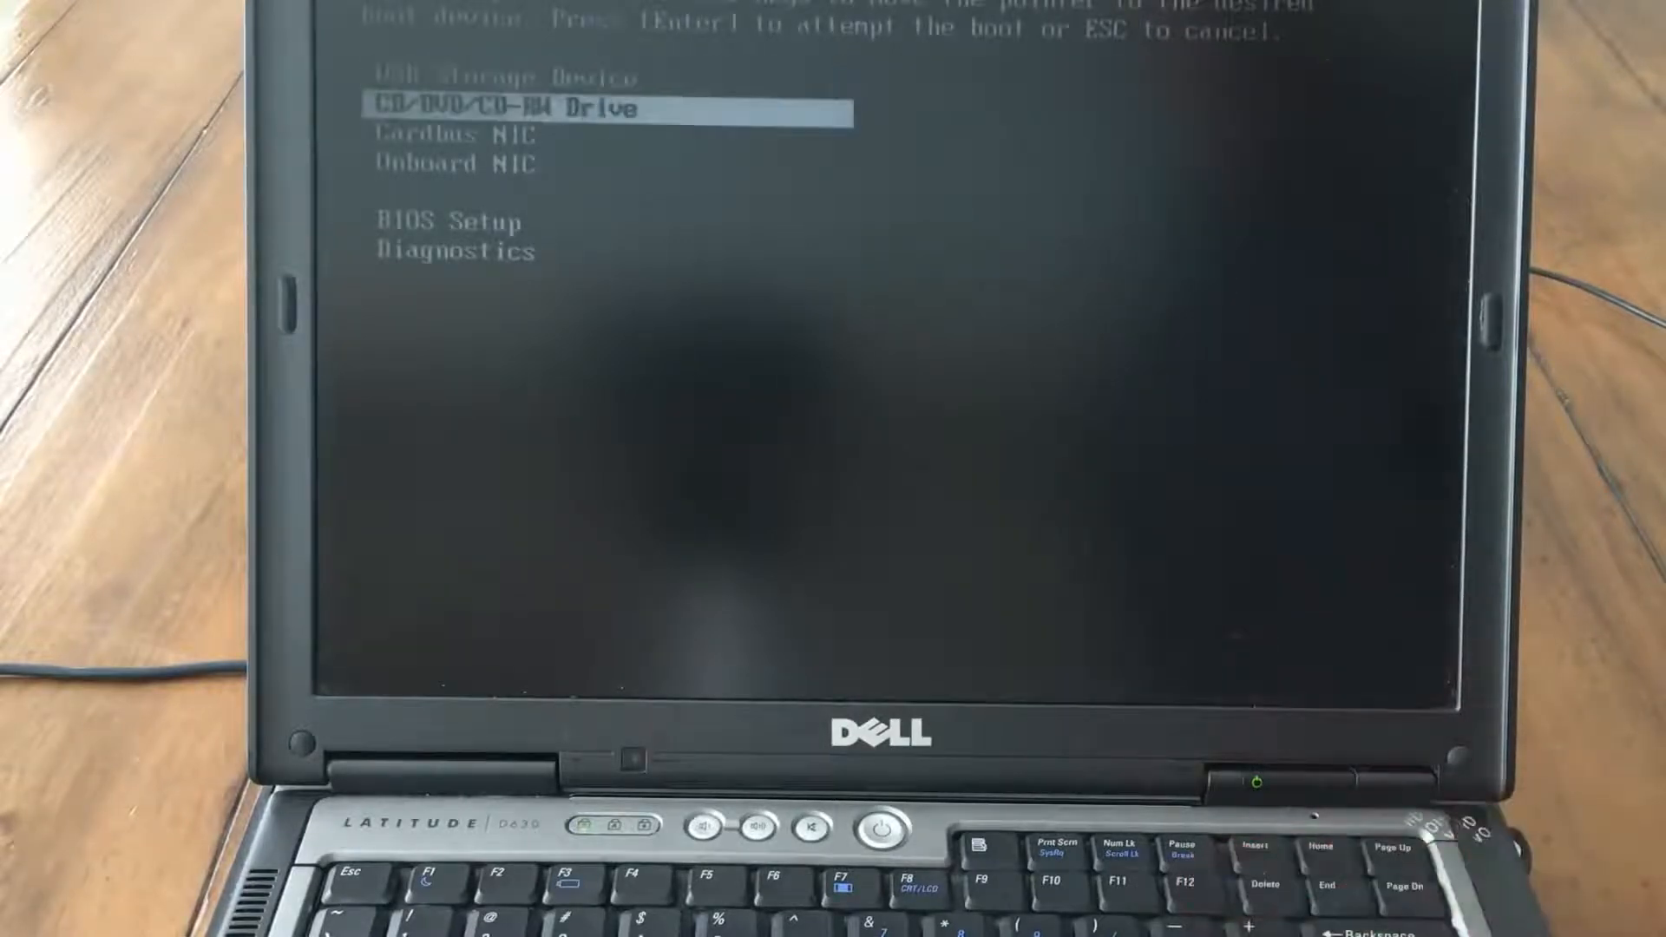
pyautogui.press('Up')
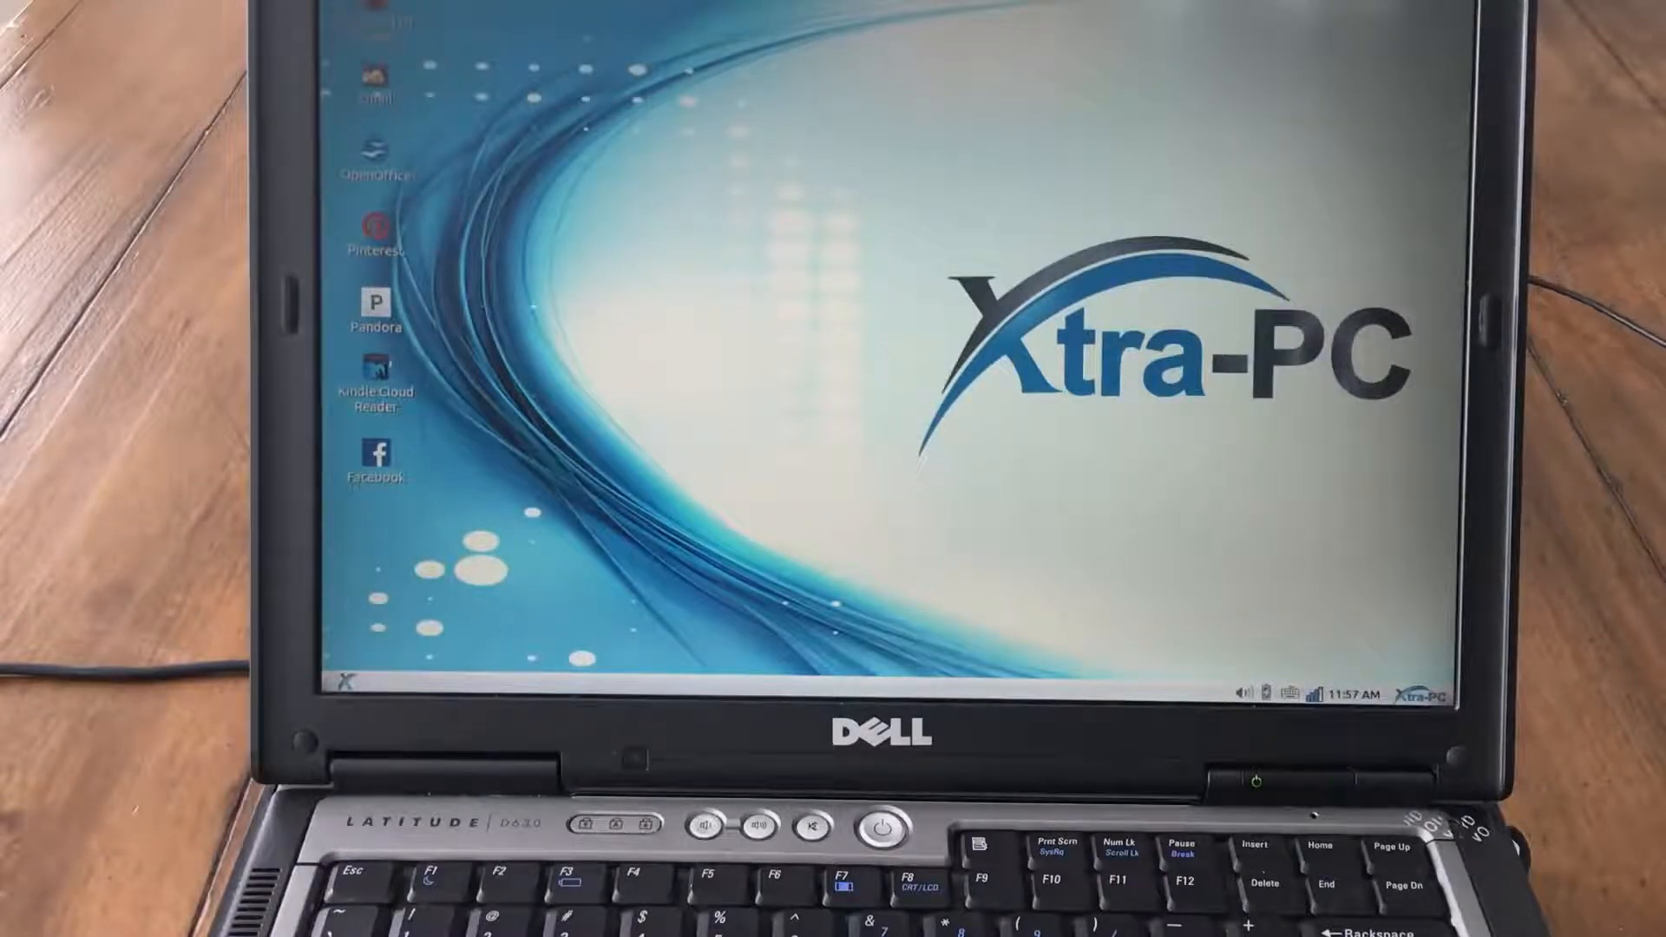
# Launch Firefox from the applications menu and visit the bookmarked Xtra-PC website.
pyautogui.click(337, 684)
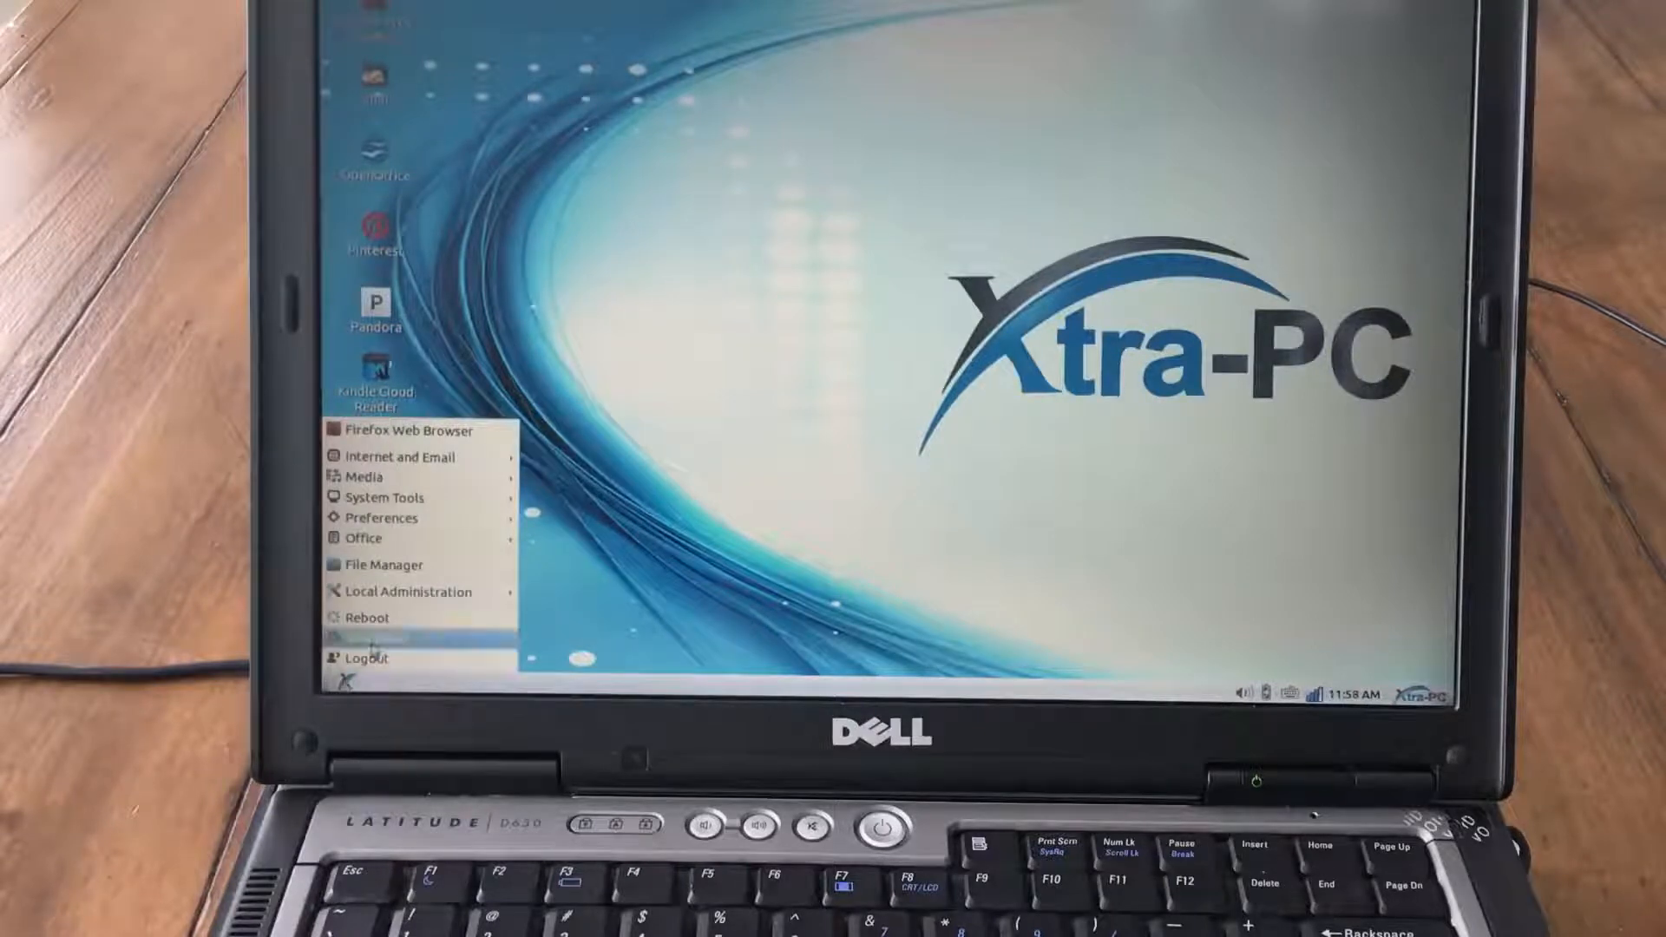
pyautogui.moveTo(397, 459)
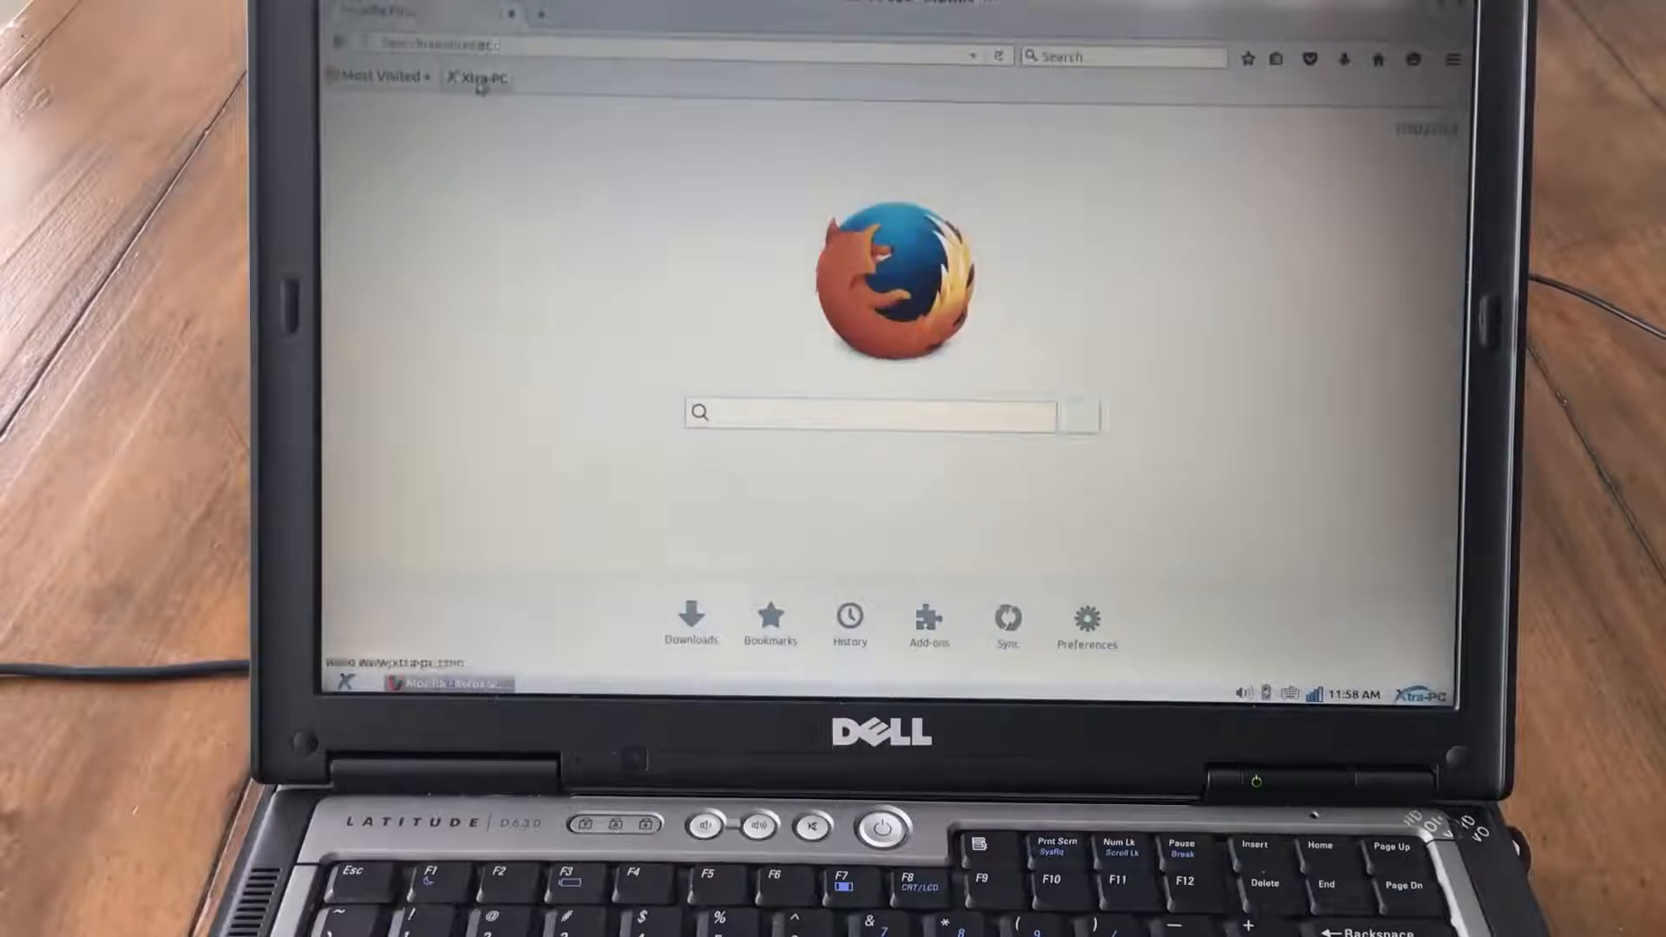
pyautogui.click(483, 78)
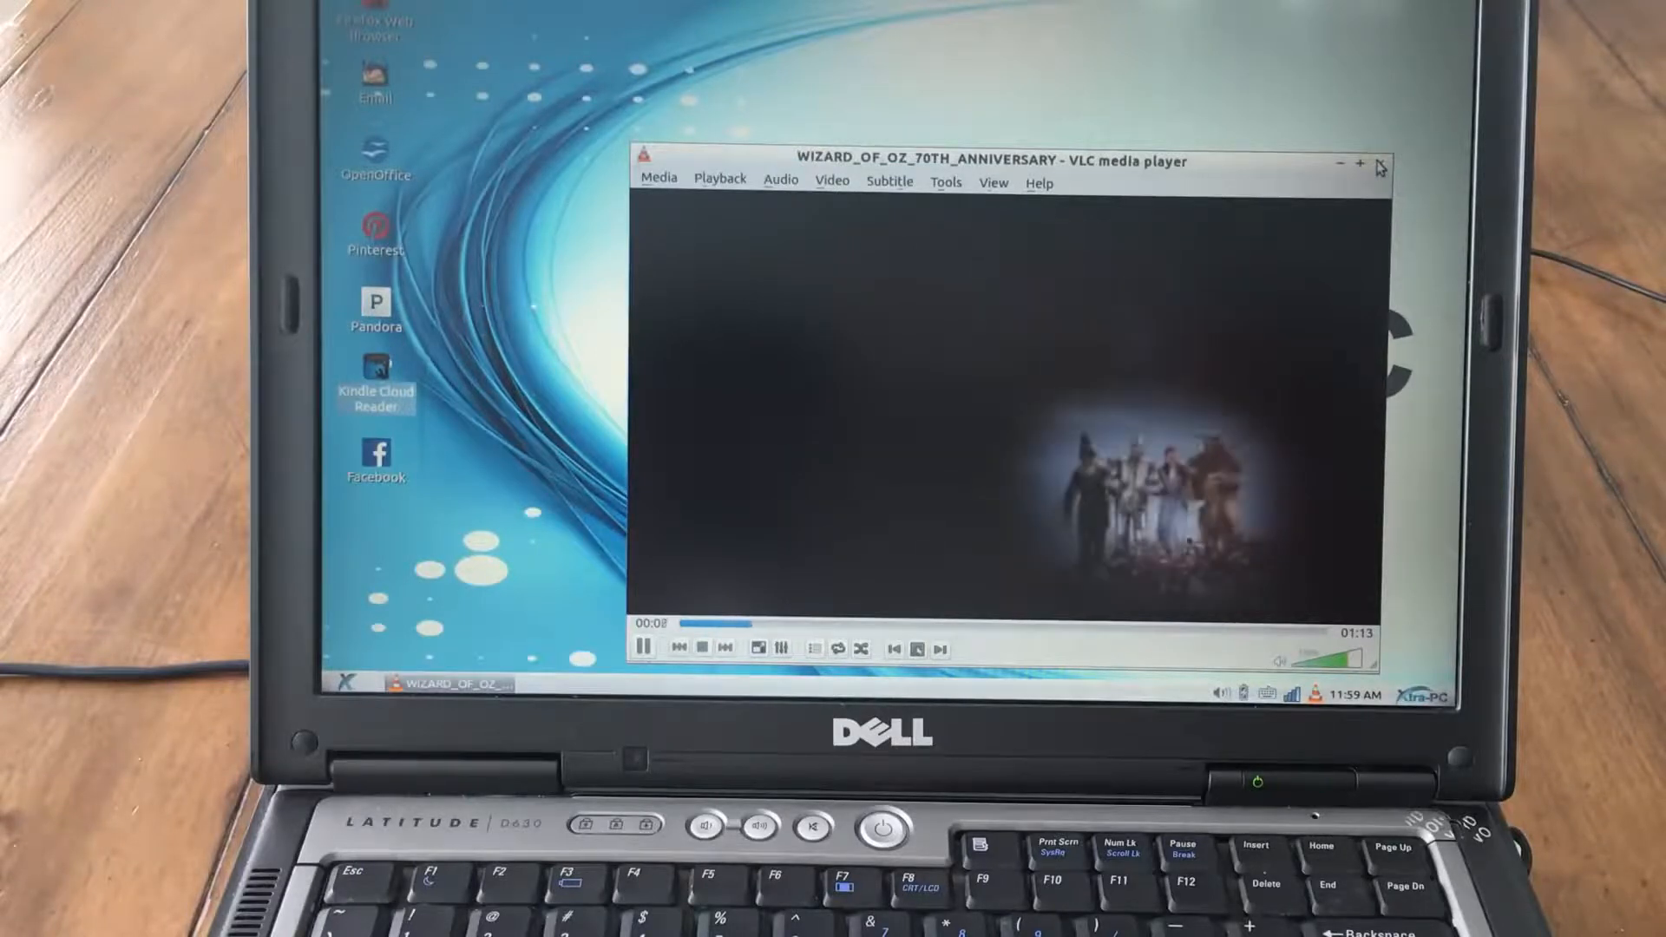
# Close VLC, then in Mirage choose File > Open Image.
pyautogui.click(1382, 163)
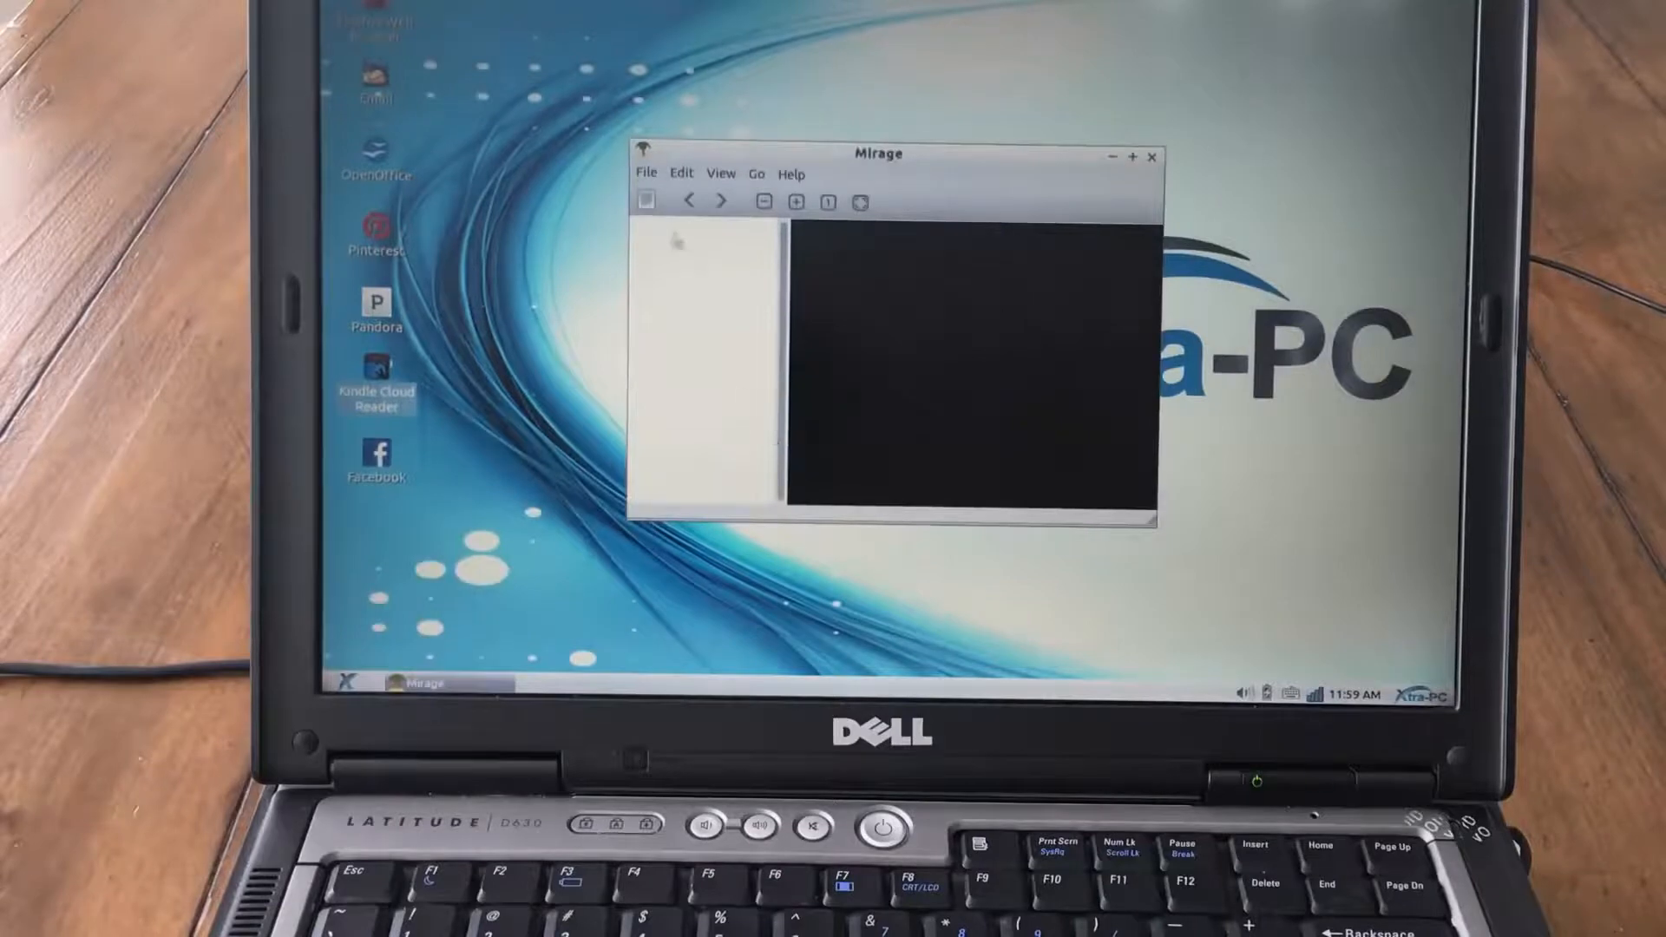
pyautogui.click(645, 172)
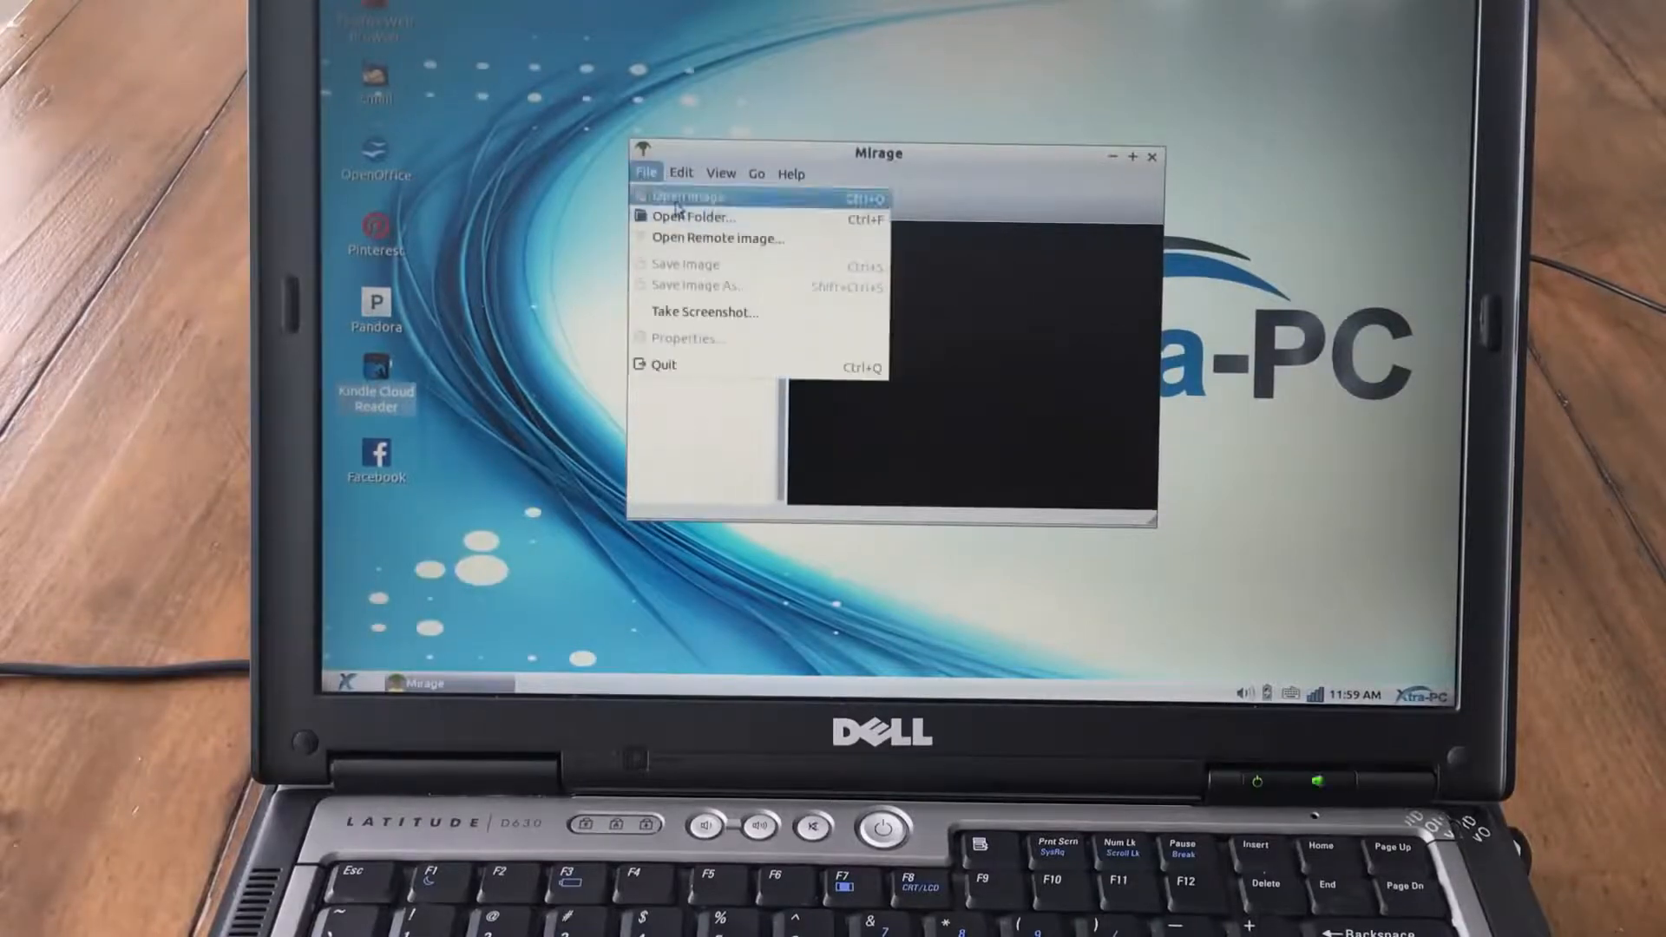
pyautogui.click(693, 197)
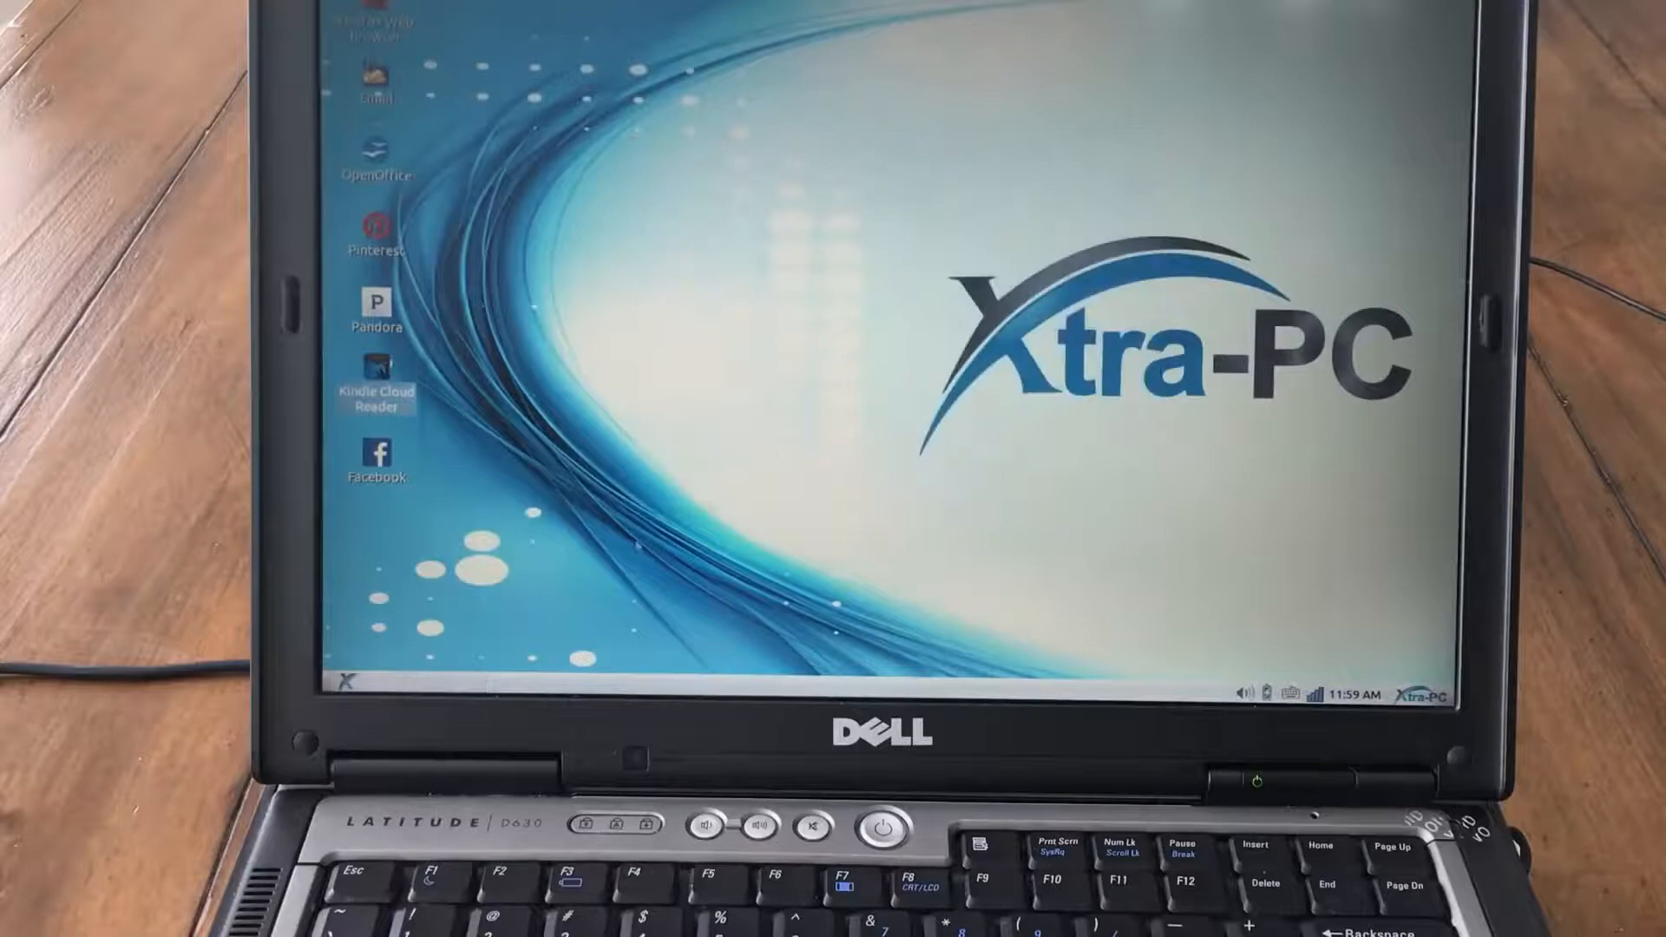
# Launch OpenOffice from the desktop and start a new Text Document.
pyautogui.click(324, 680)
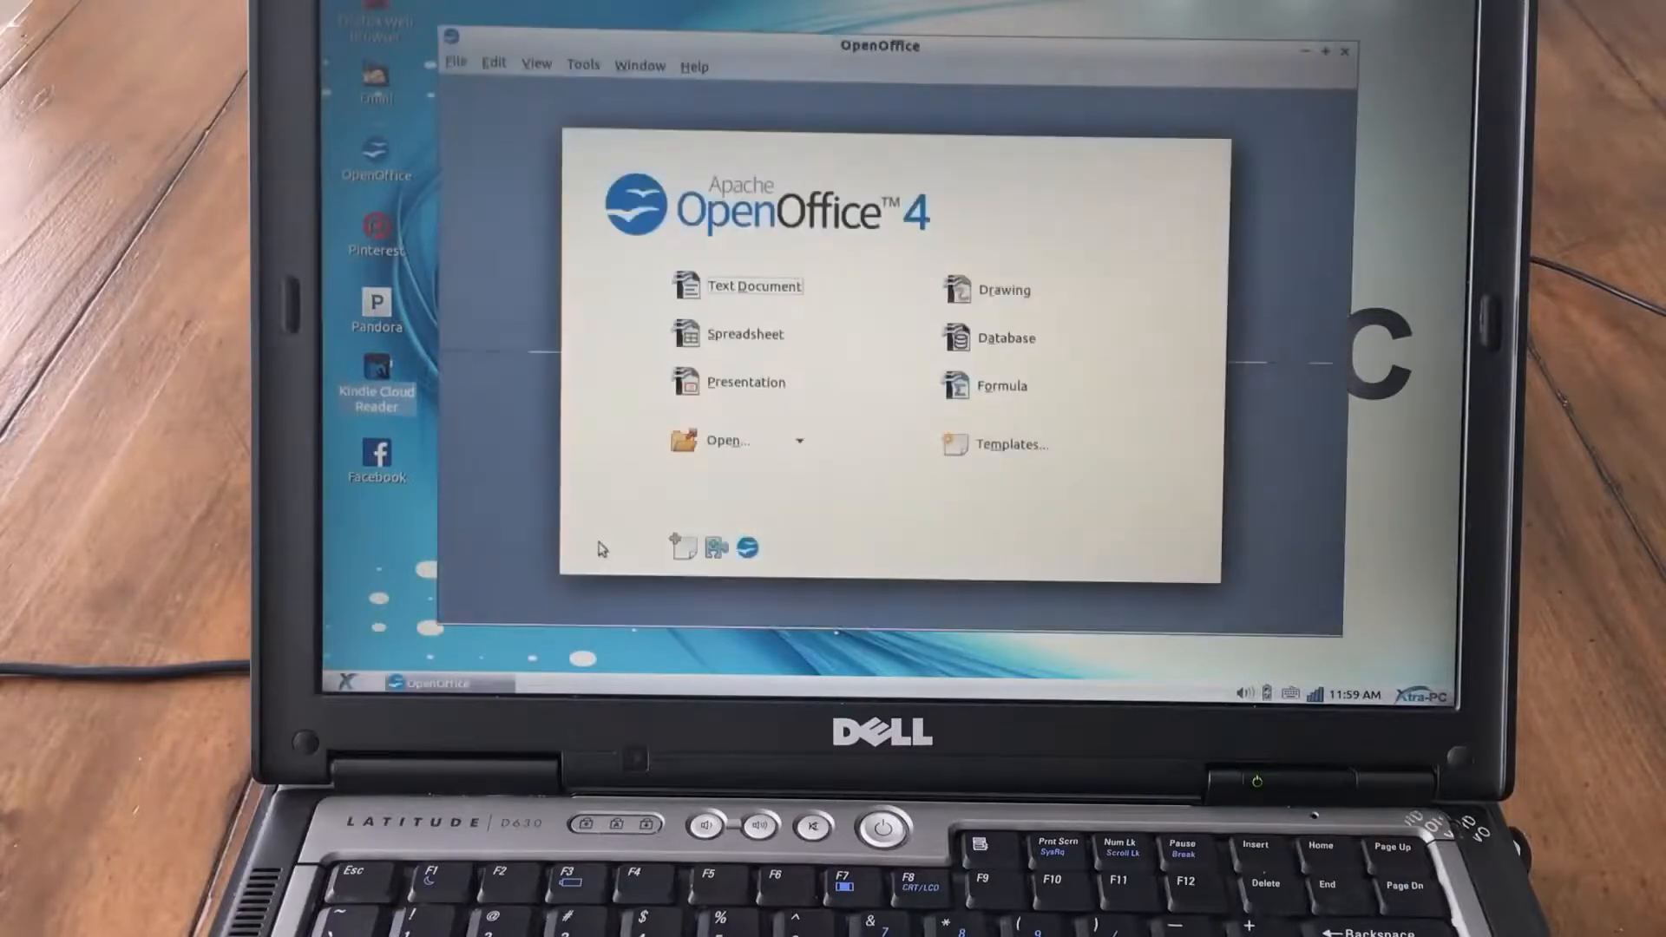
pyautogui.moveTo(760, 293)
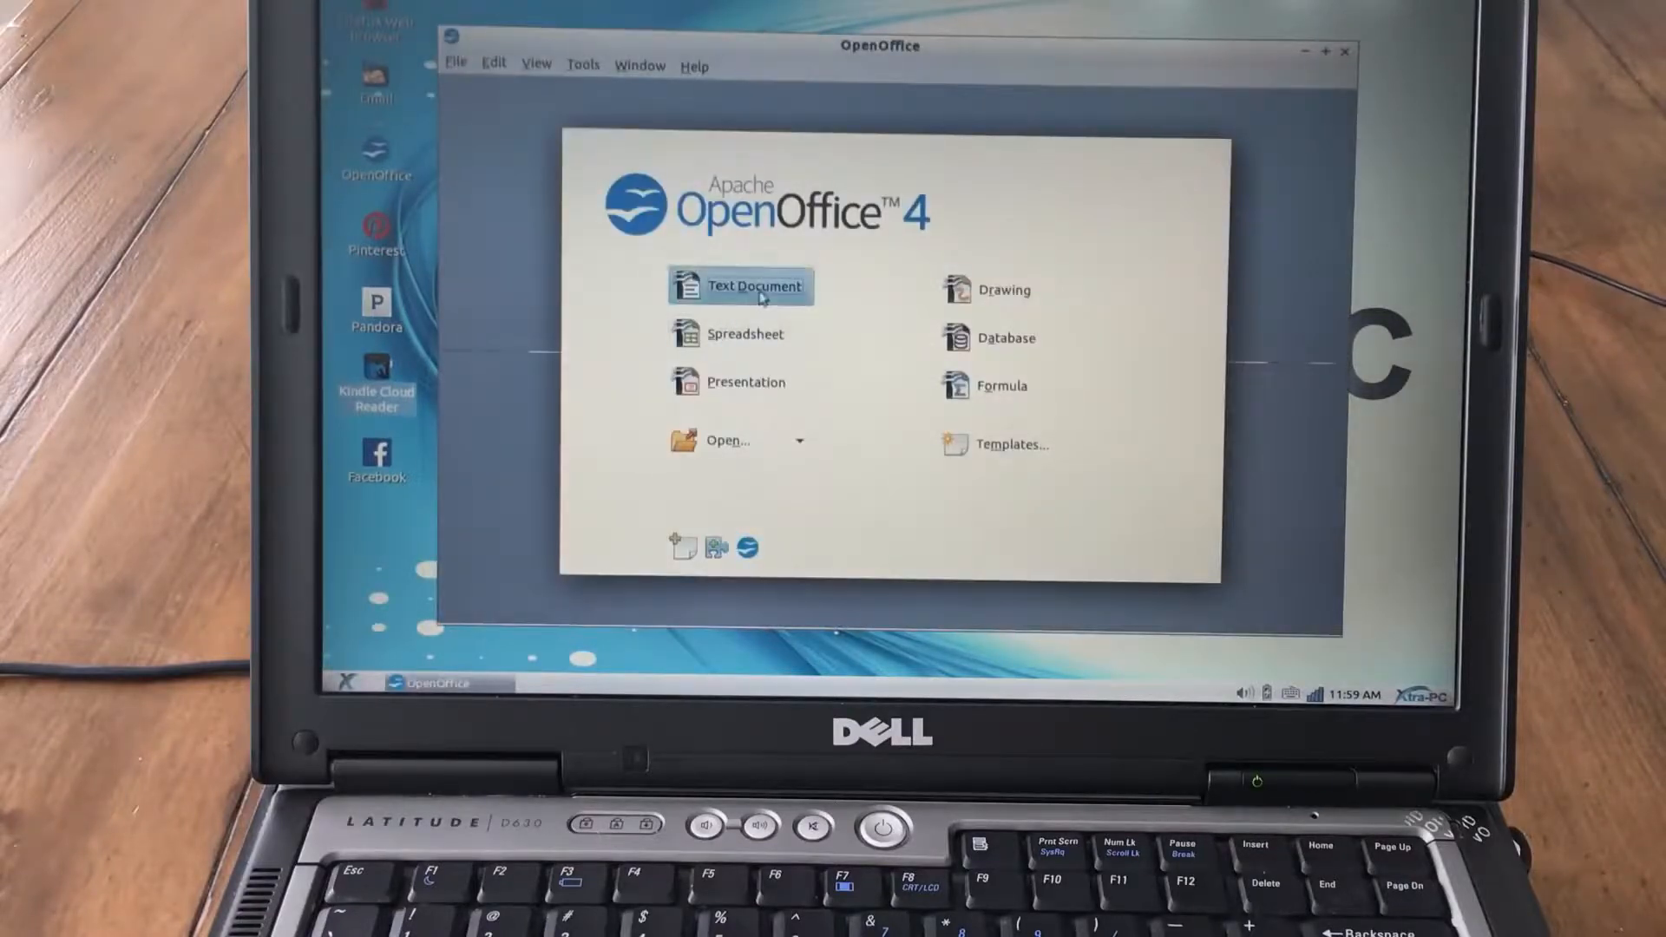
pyautogui.click(753, 286)
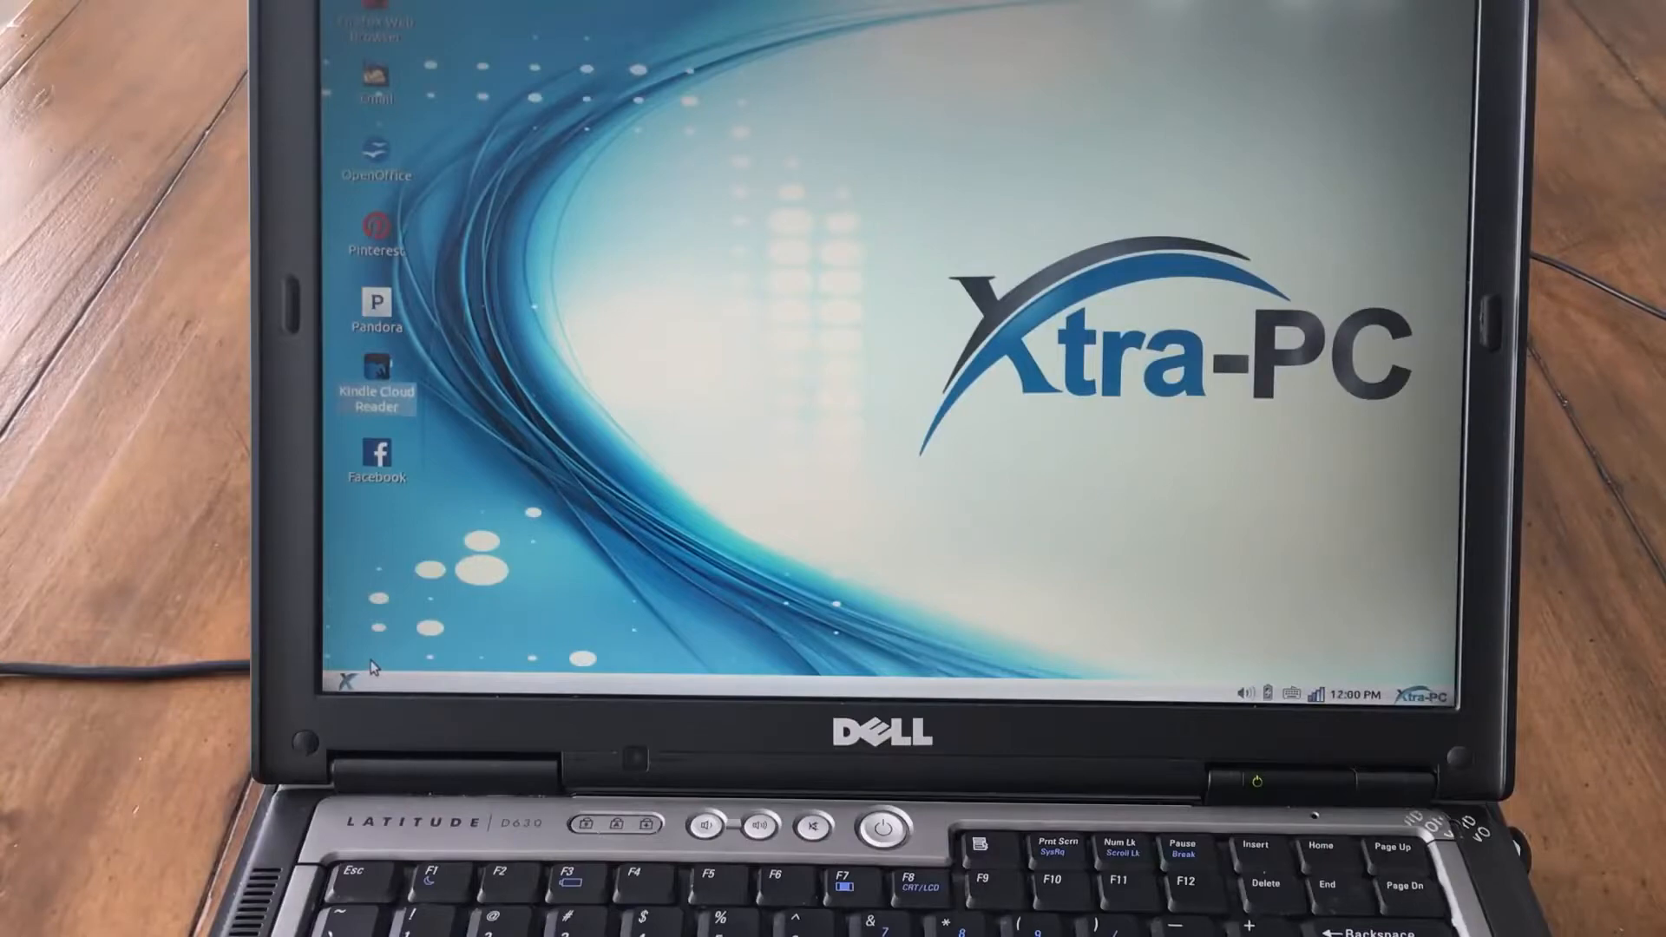
pyautogui.moveTo(352, 702)
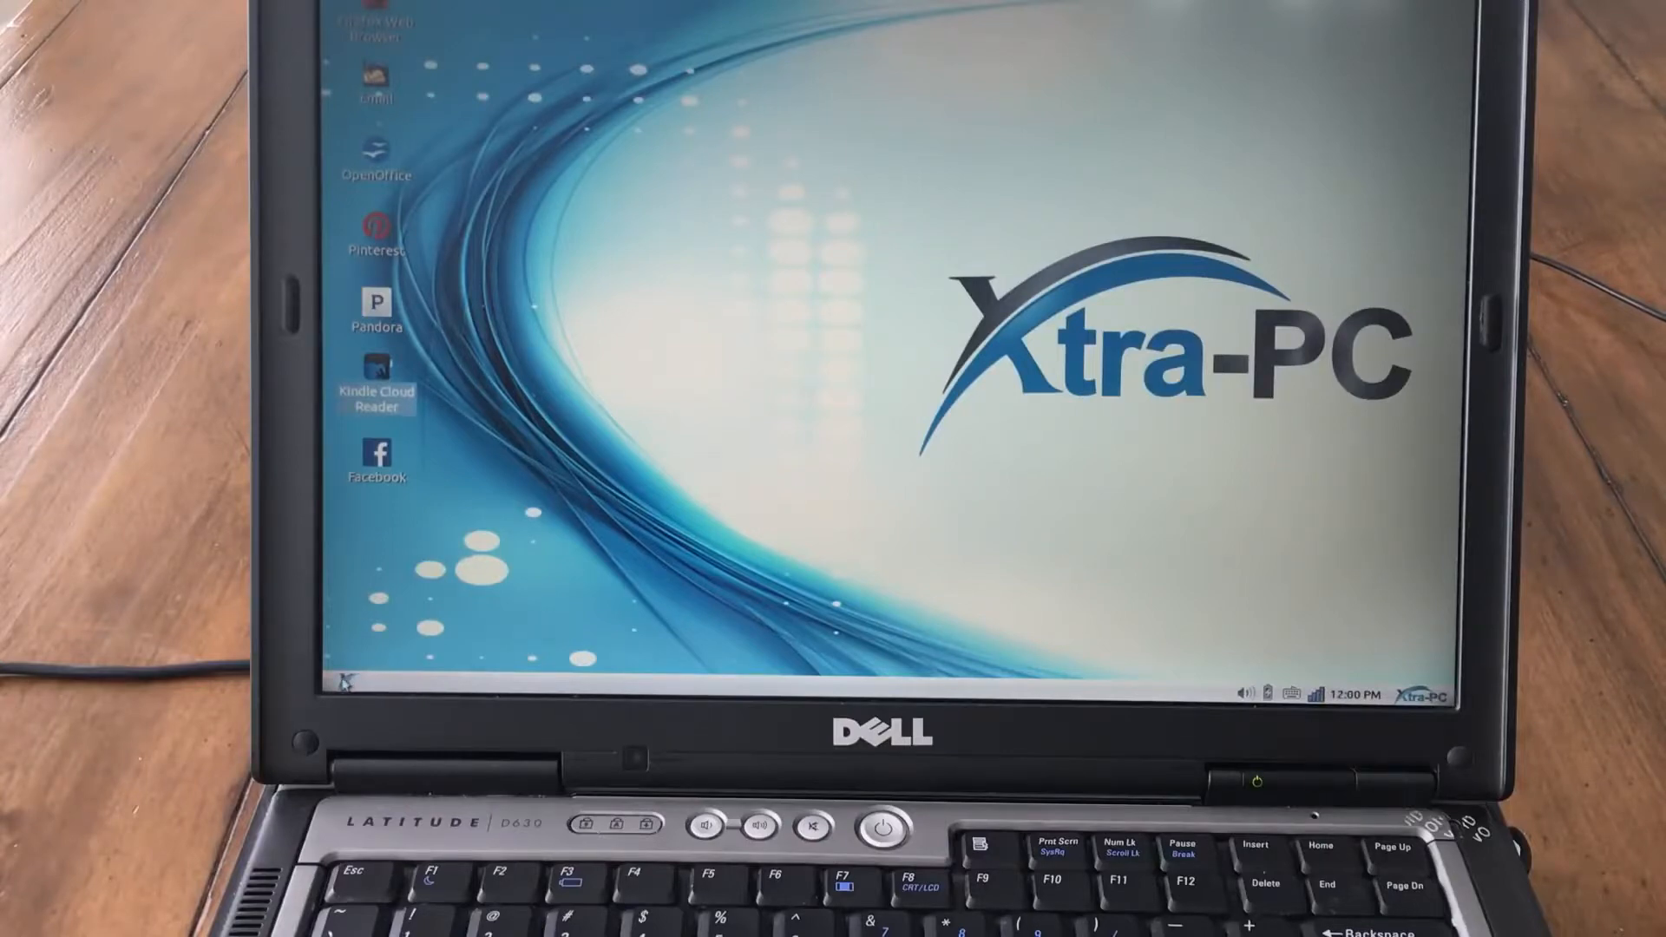